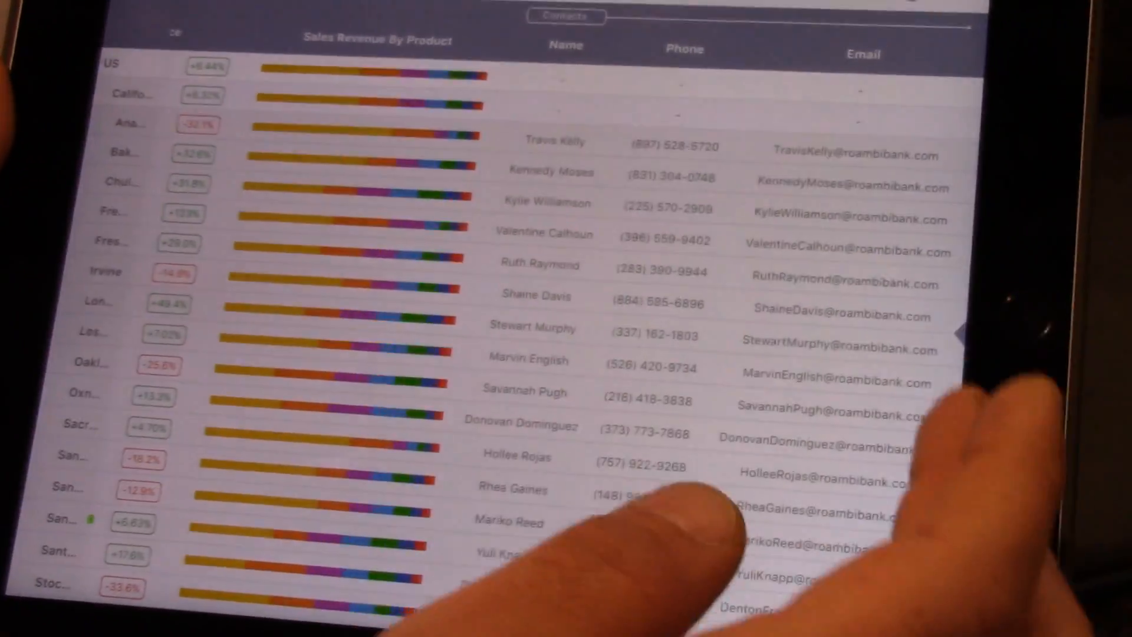
# Scroll the Anaheim branch dashboard to bring its Monthly Revenue chart into view
pyautogui.scroll(-3)
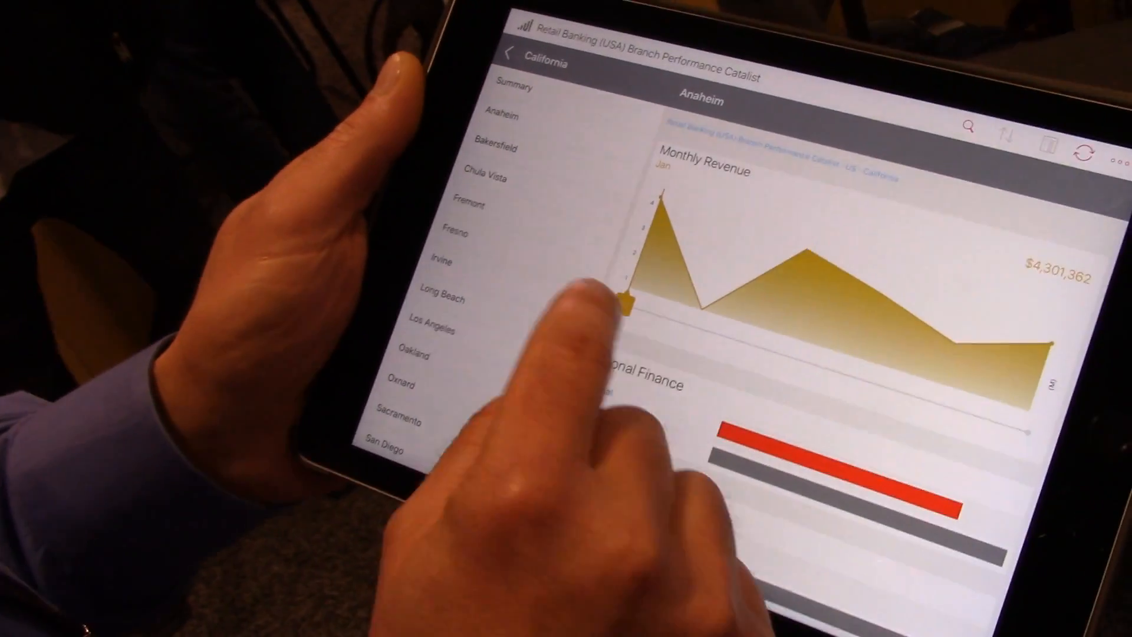
# Slide the Monthly Revenue chart to April ($3,118,056) and circle part of it in red
pyautogui.moveTo(625, 299); pyautogui.dragTo(783, 336)
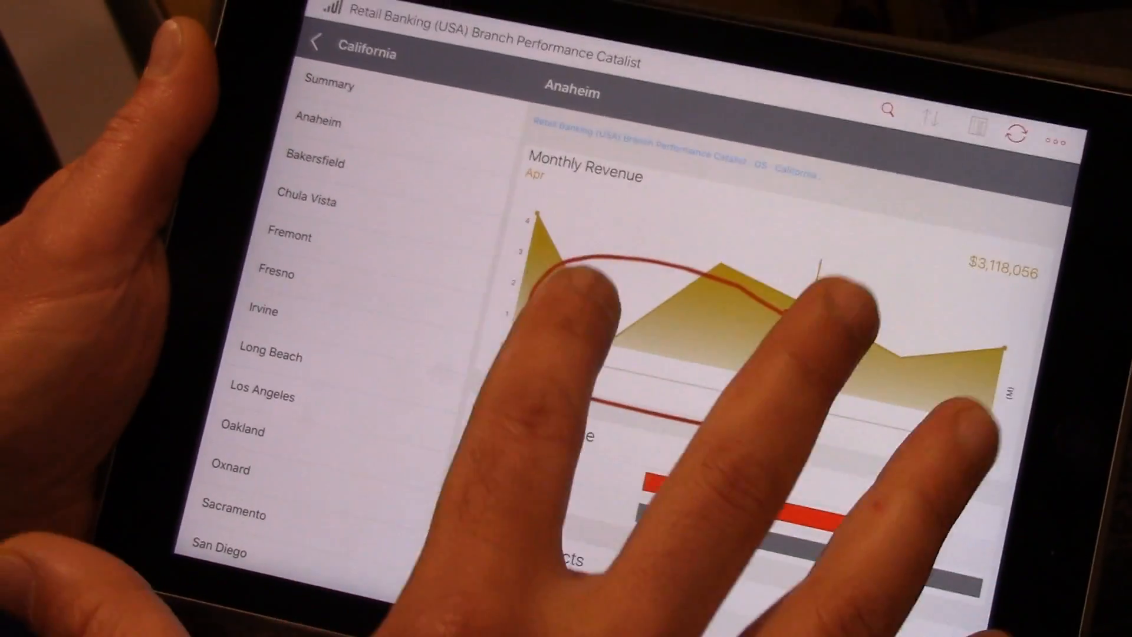
pyautogui.scroll(-3)
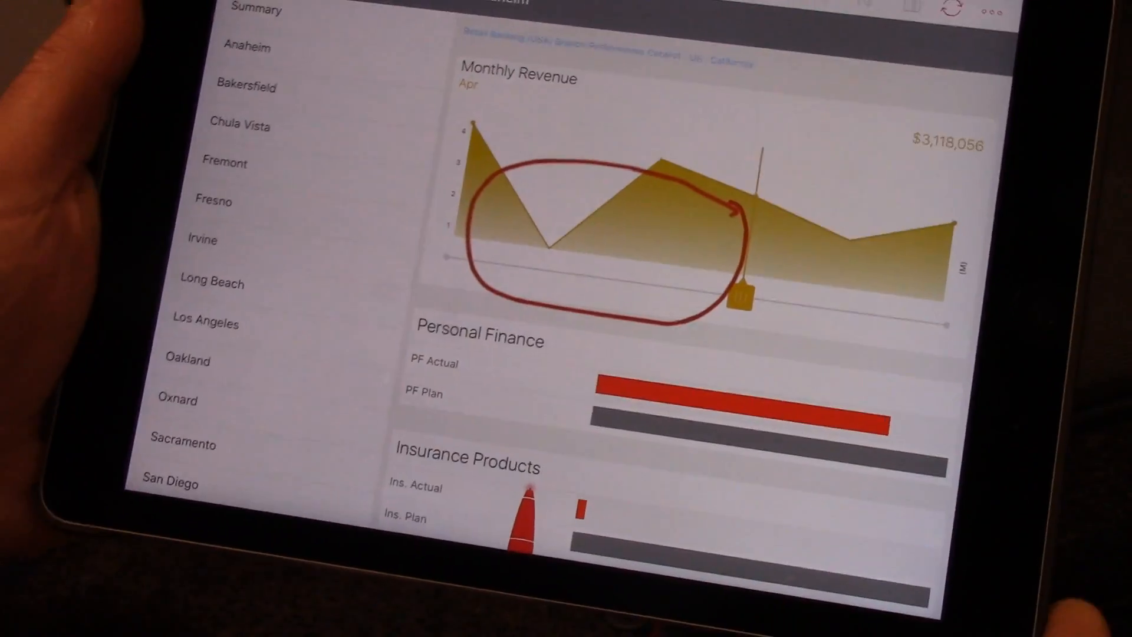